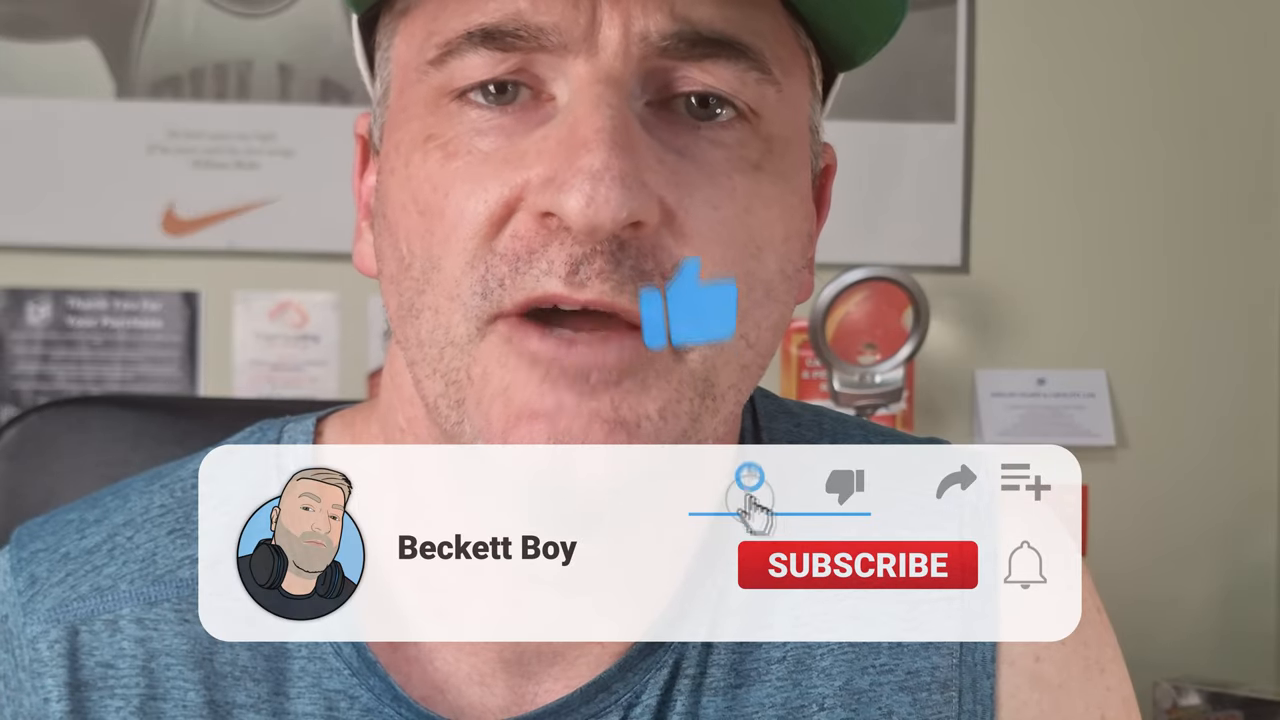
- Show JA case study 2.png comparing the CGA 10 at $7.54 with the PSA 10 at $3.00
click(856, 564)
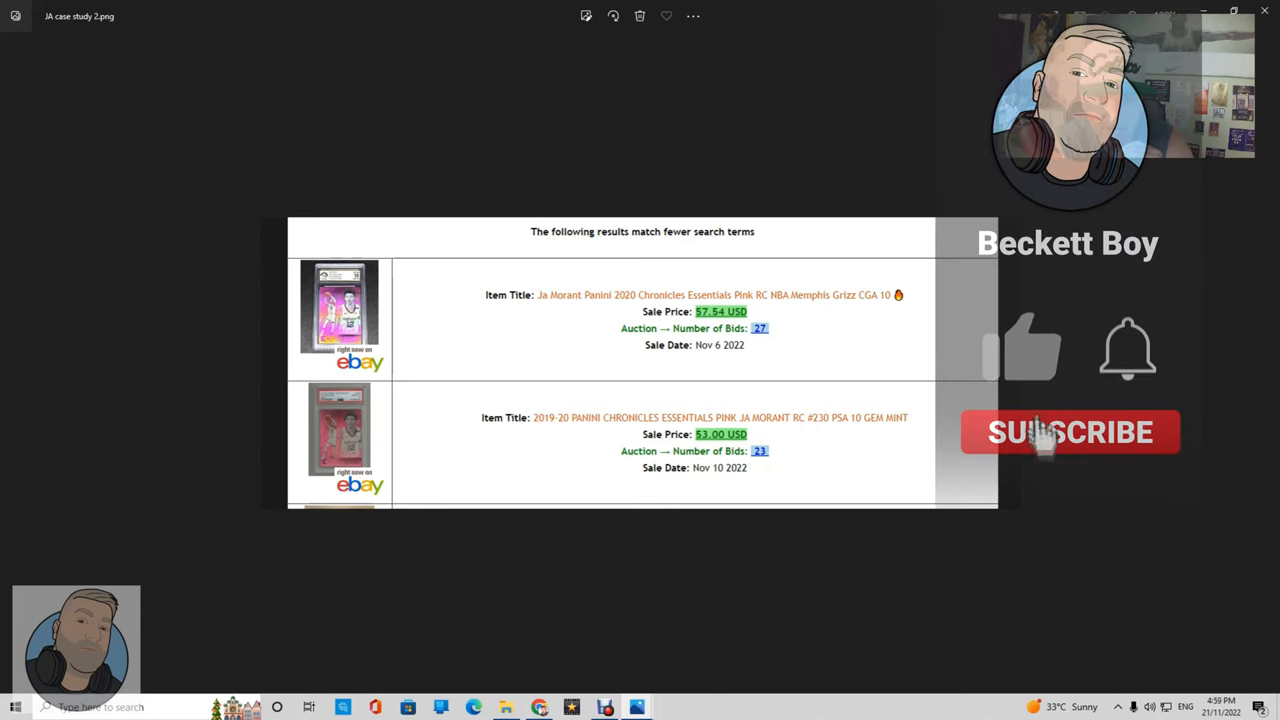
click(1068, 432)
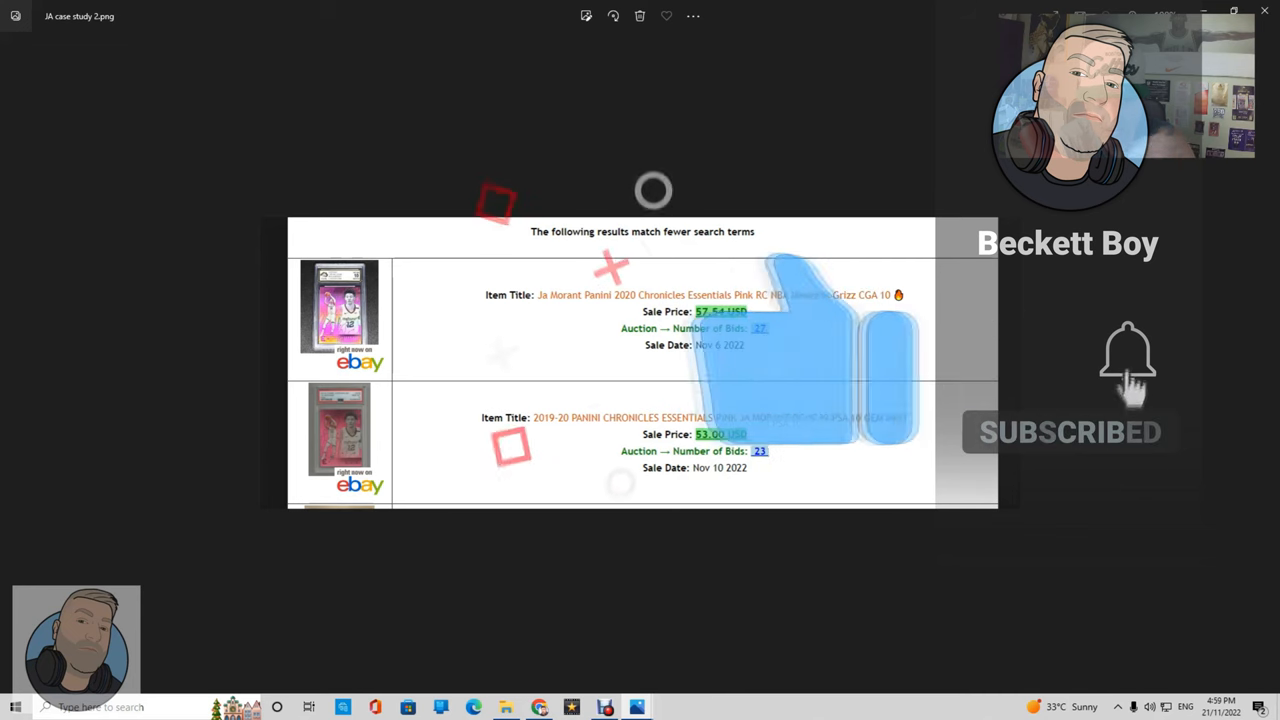